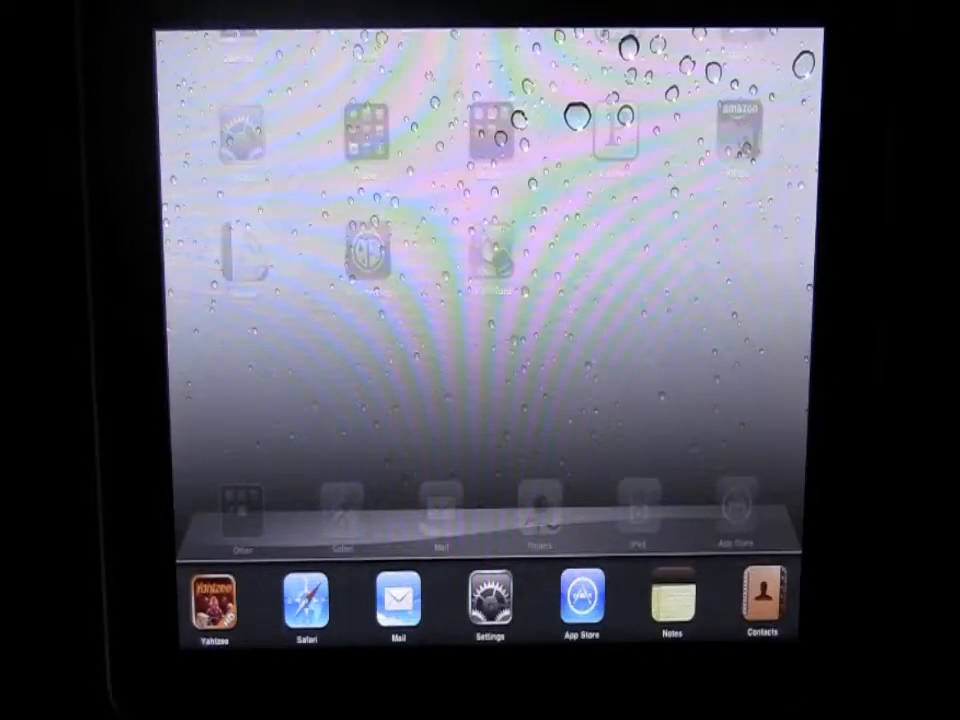
Check the paused Yahtzee game, then return to the tray's playback, brightness and volume page
click(212, 600)
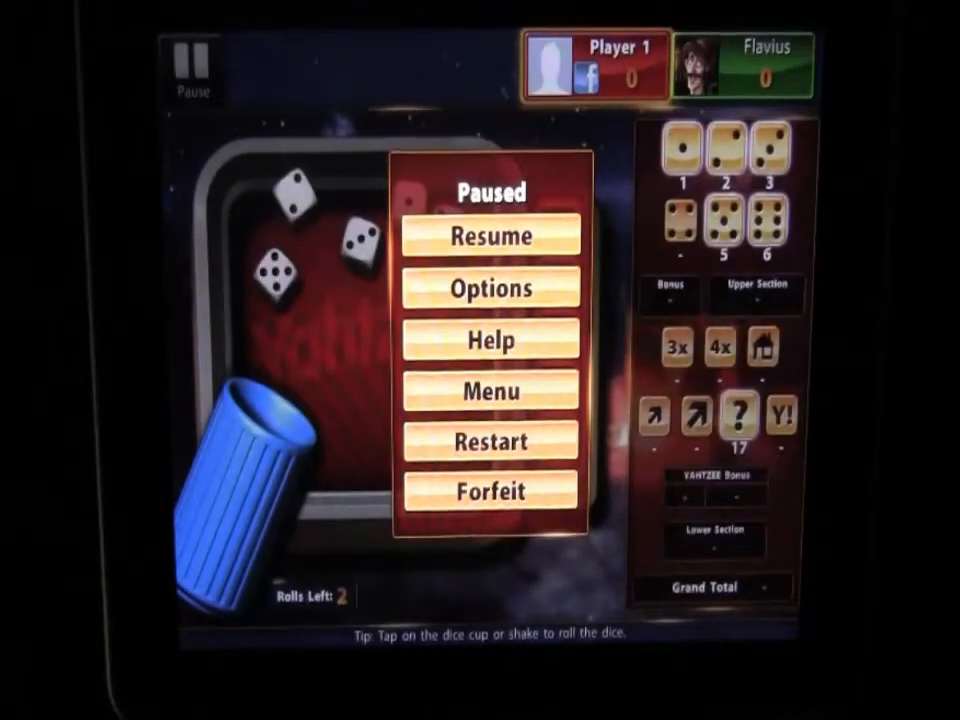
click(490, 236)
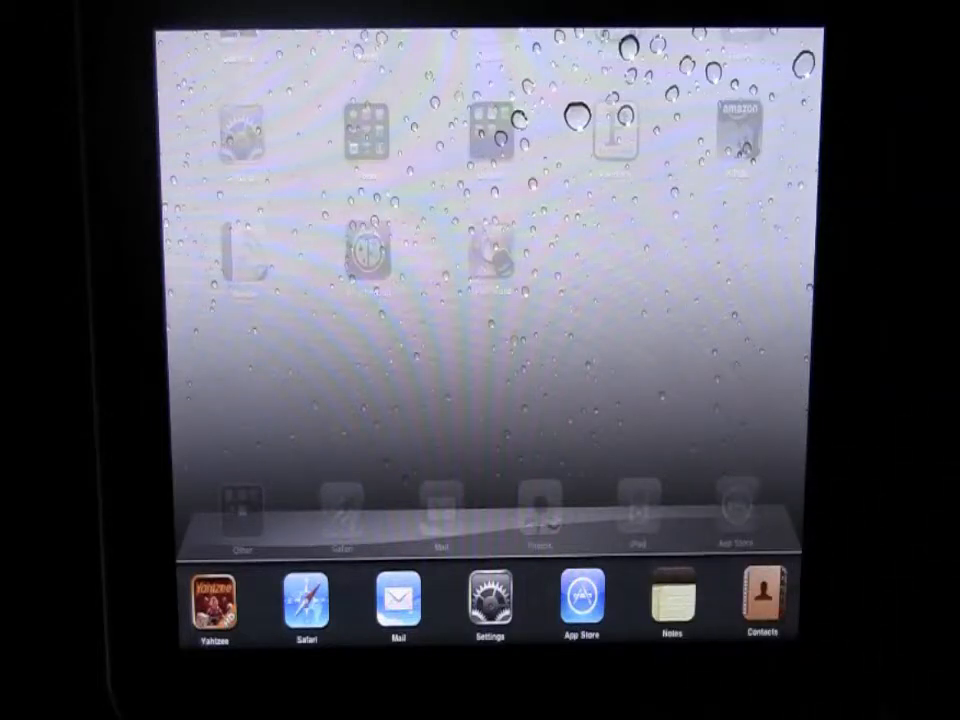
click(488, 600)
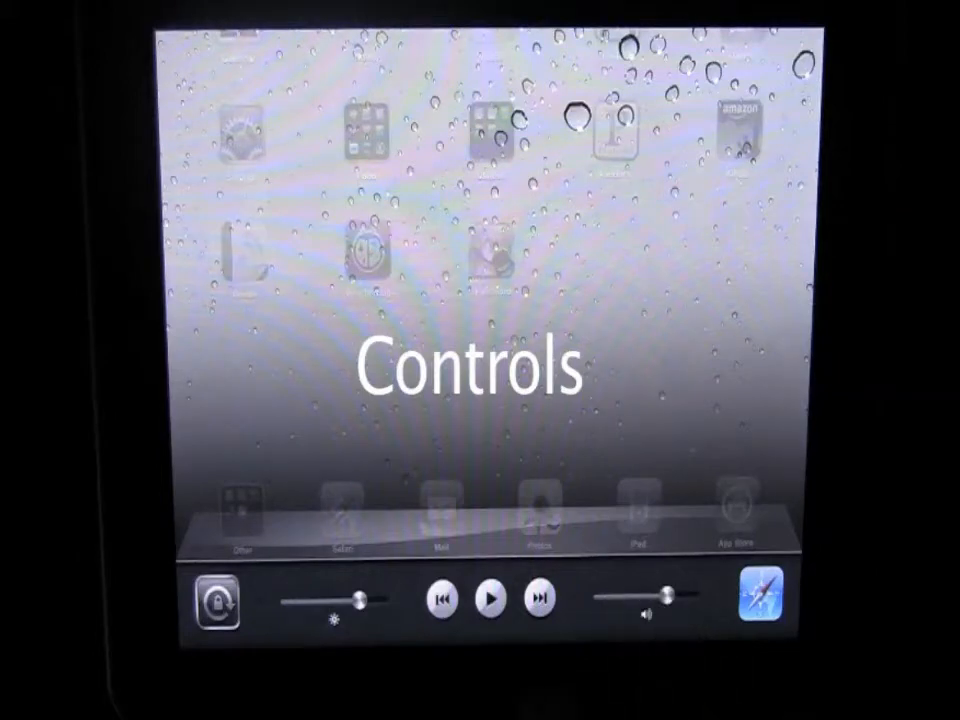
Swipe the multitasking tray and dismiss it to show the full home screen
drag(370, 596, 300, 596)
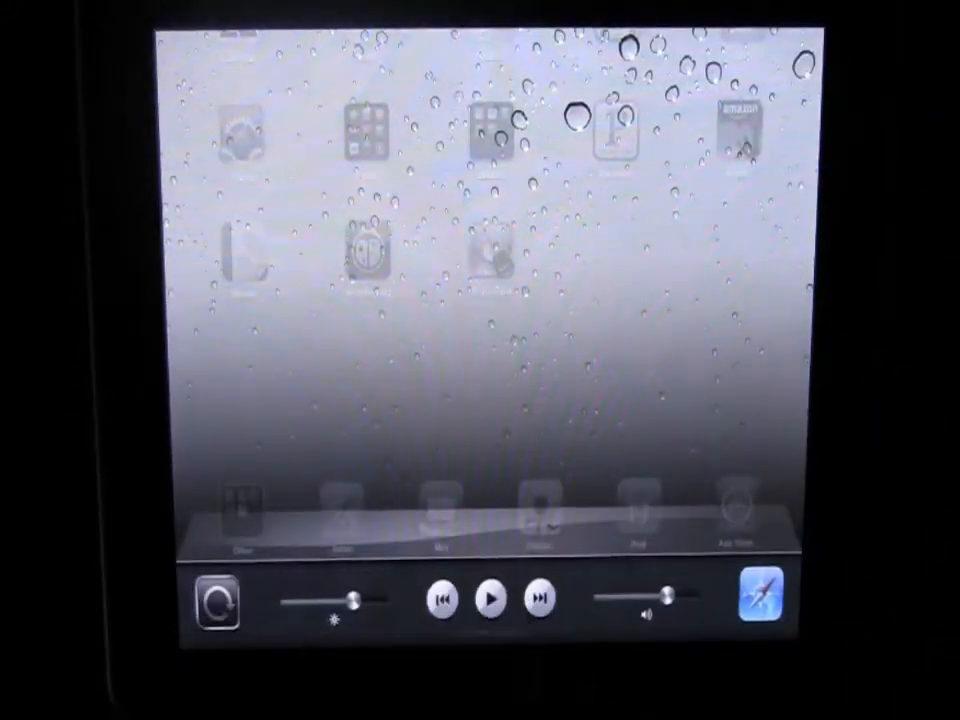
click(214, 600)
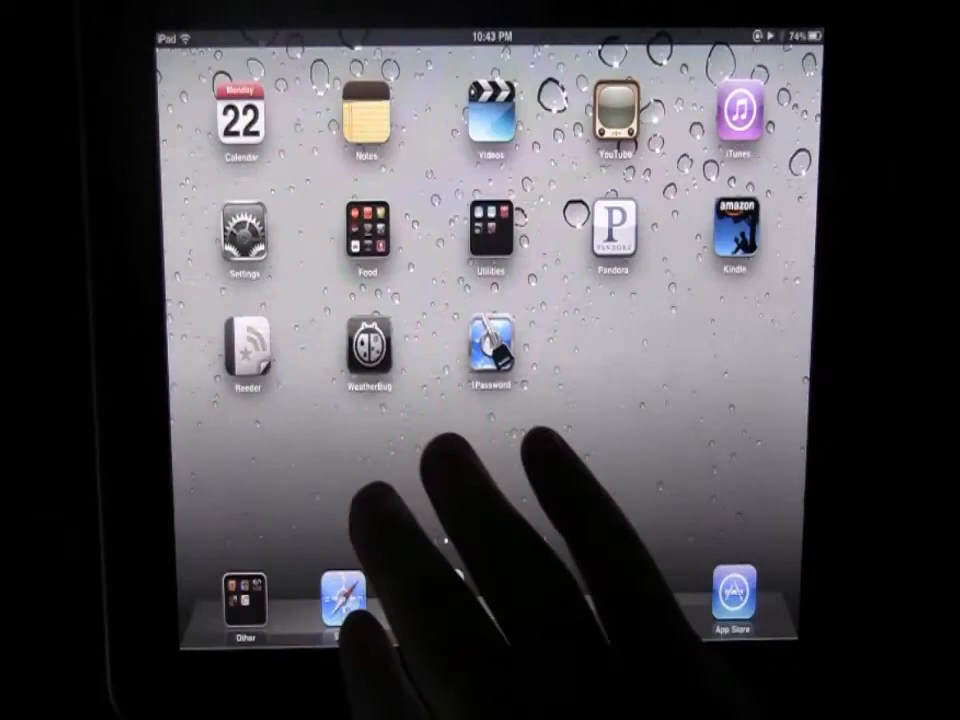
Scroll down the Apple Store page in Safari, then bring up the playback controls with Pandora
click(340, 600)
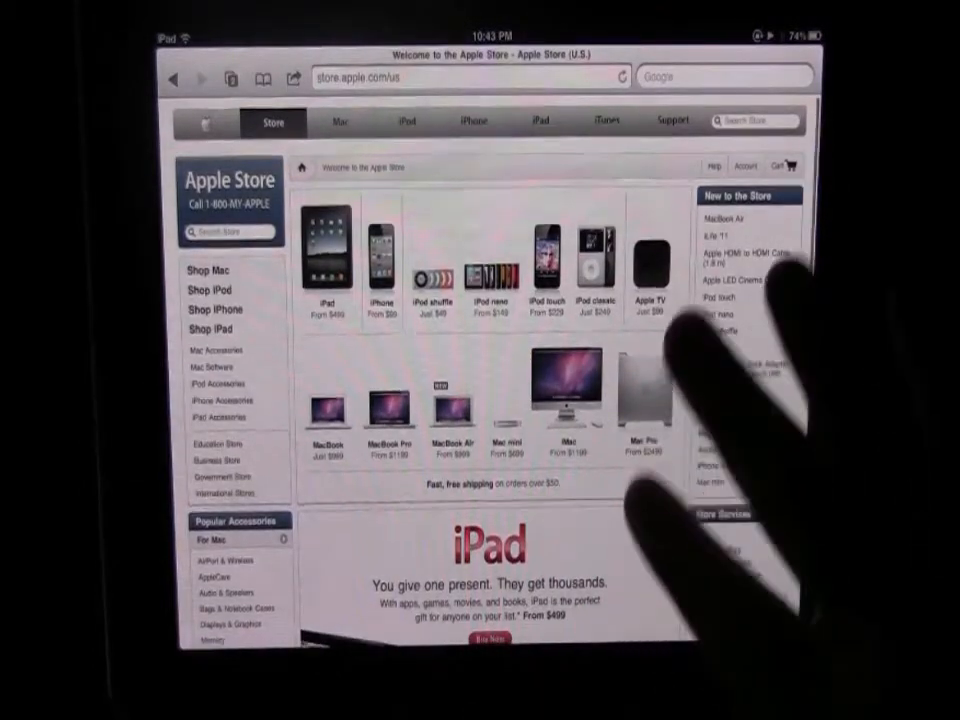
scroll(down, 3)
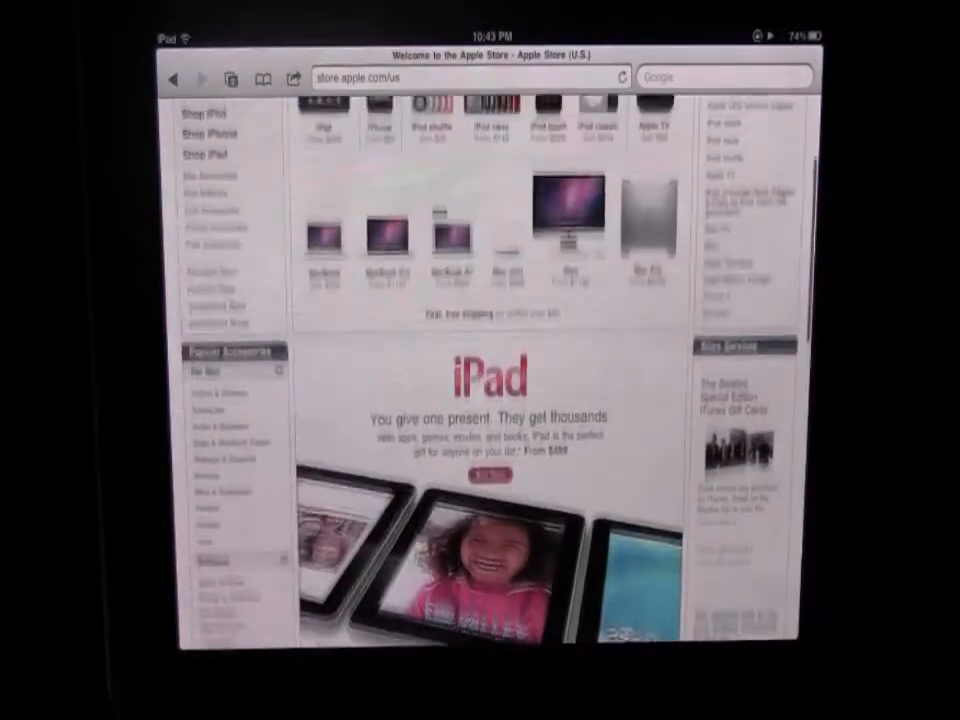
scroll(down, 3)
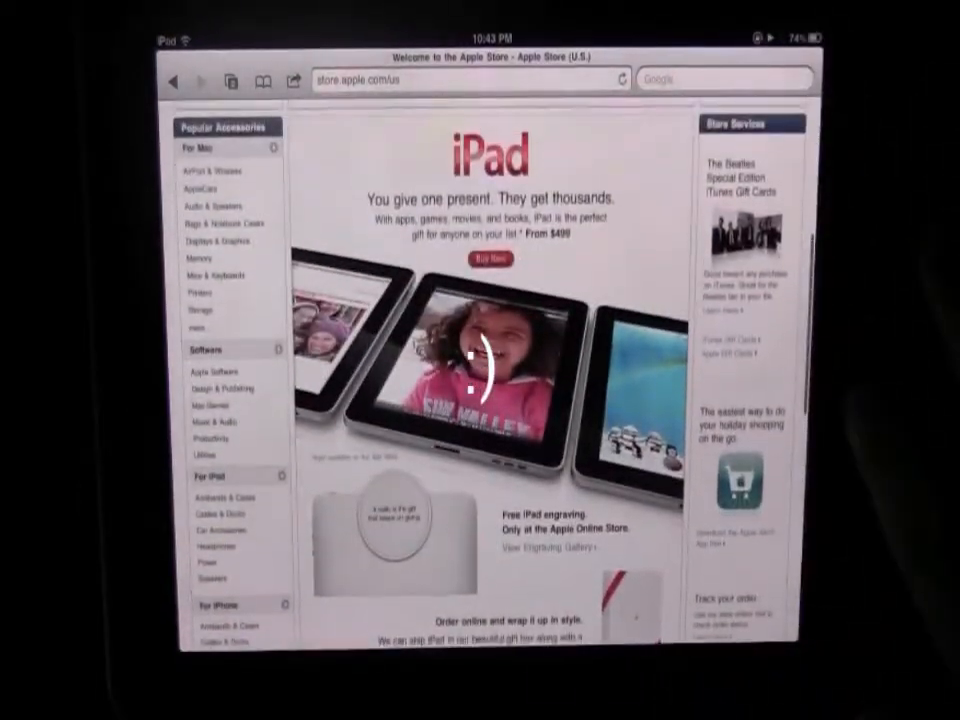
key(home)
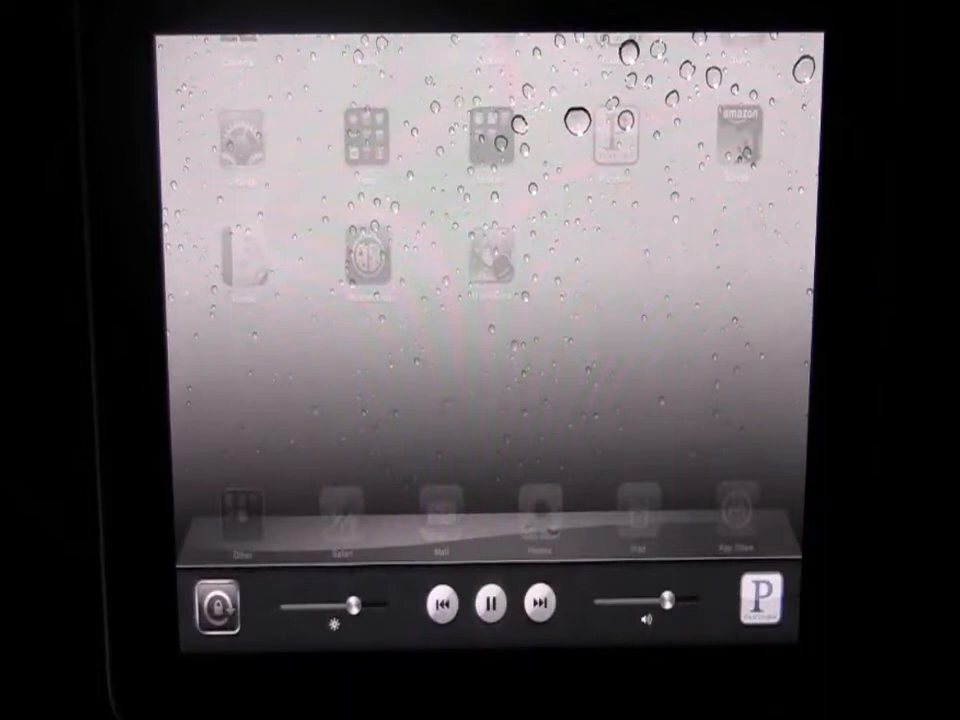
Close the playback tray and move to the first page of home-screen apps
click(490, 604)
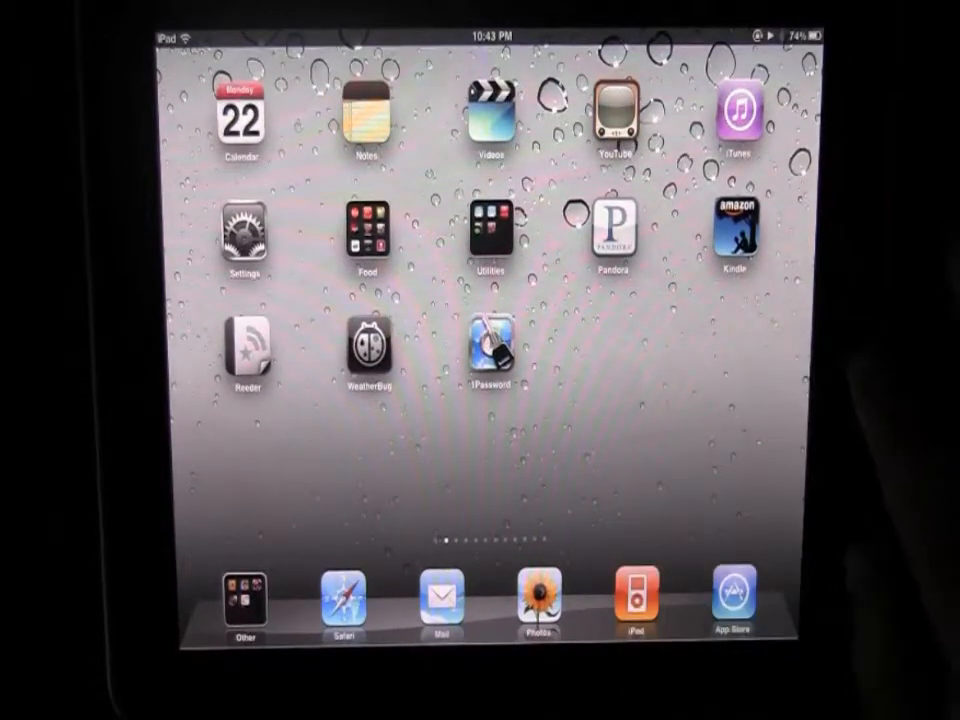
scroll(right, 3)
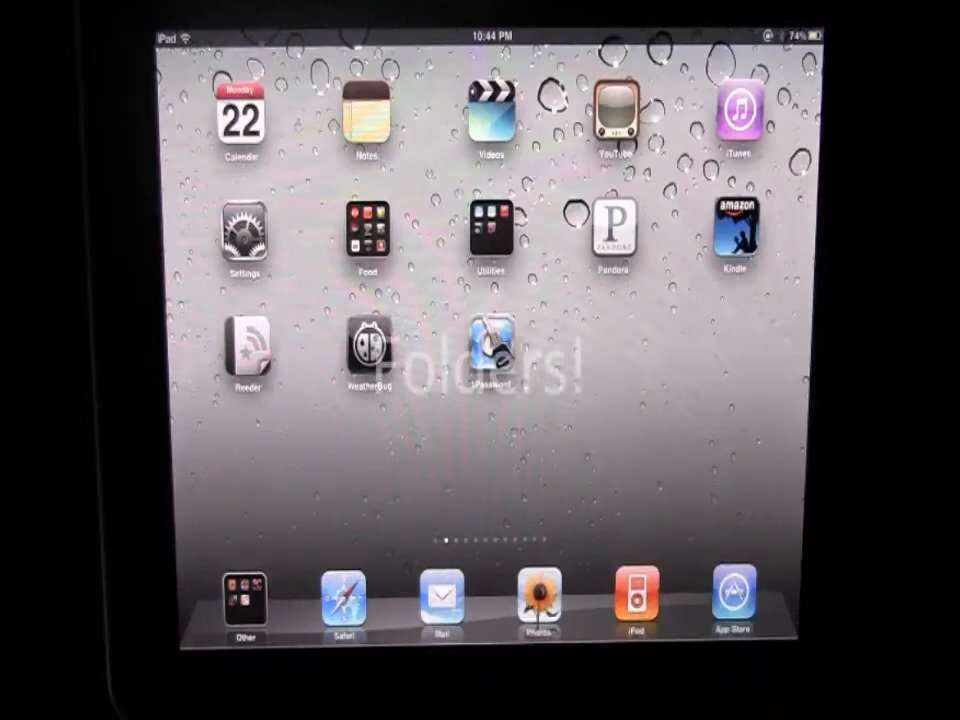
Move to the next home-screen page with textPlus, TWiT, VLC and Twitter
click(368, 236)
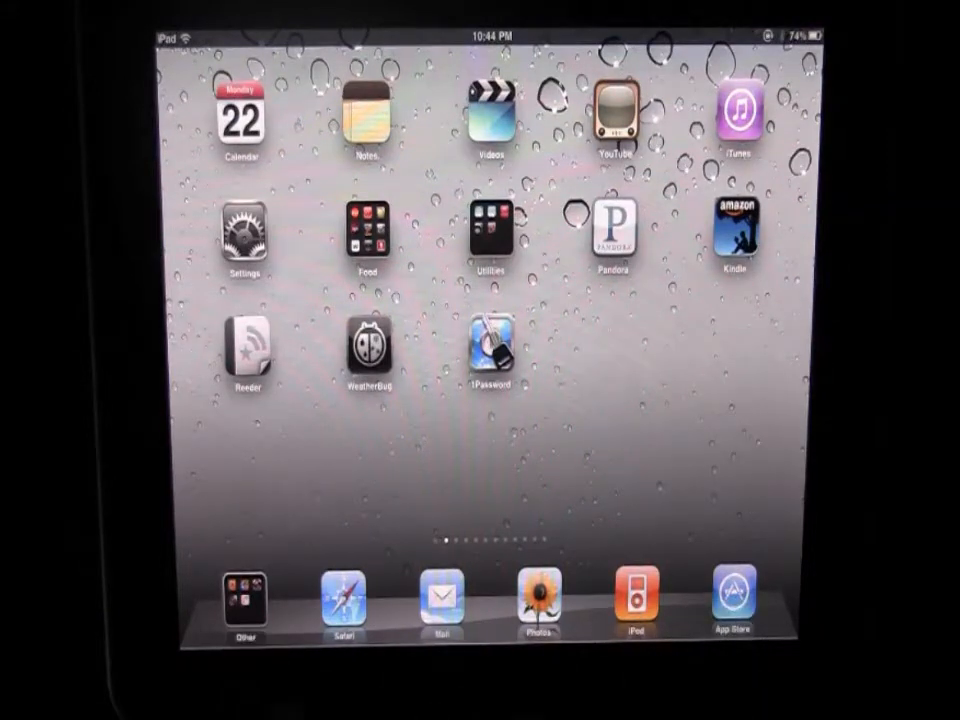
click(244, 596)
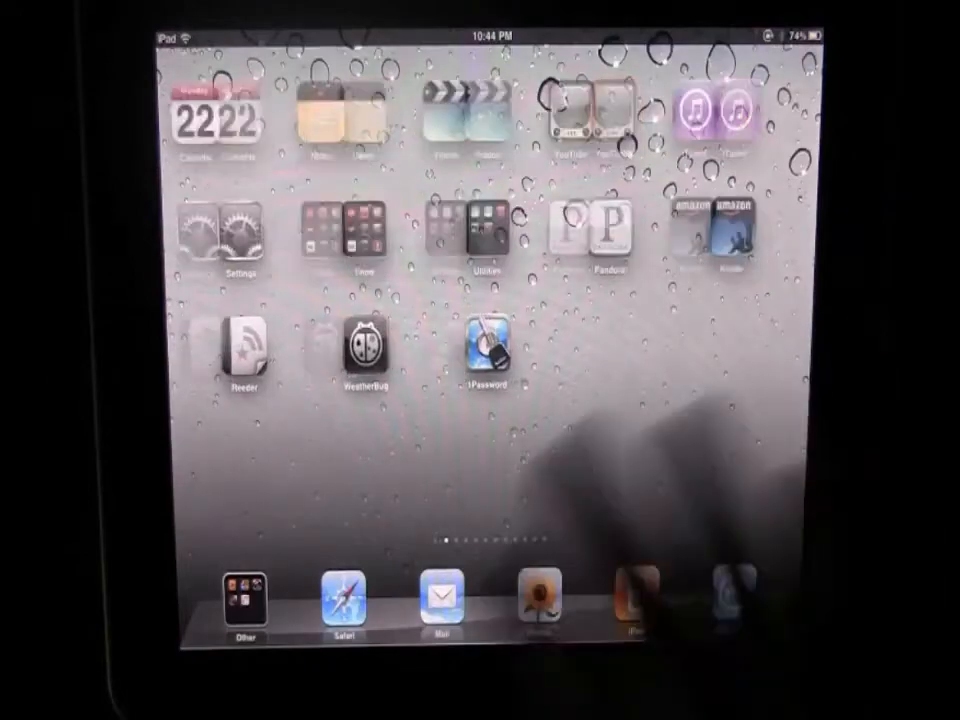
scroll(left, 3)
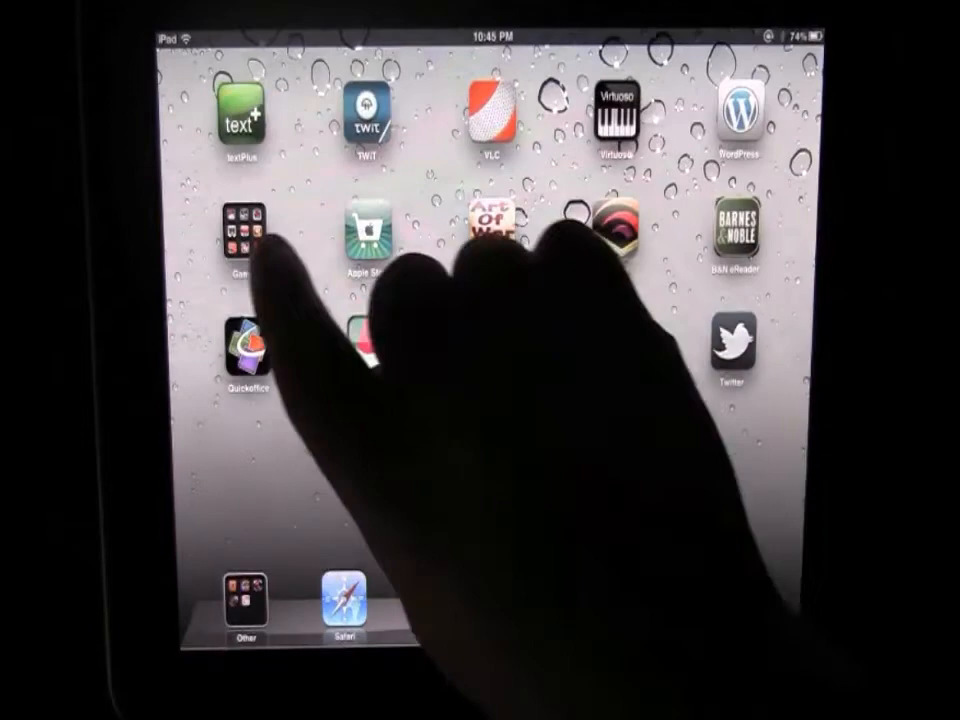
Drop a reading app onto Barnes & Noble and name the new folder 'Books And Audio'
click(248, 236)
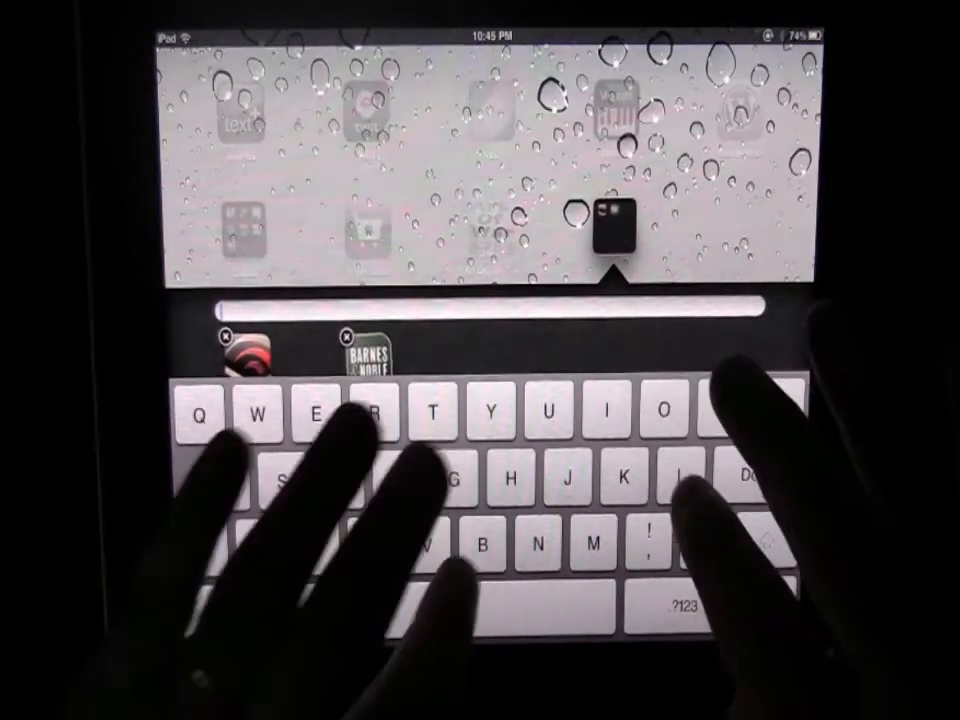
text(Books)
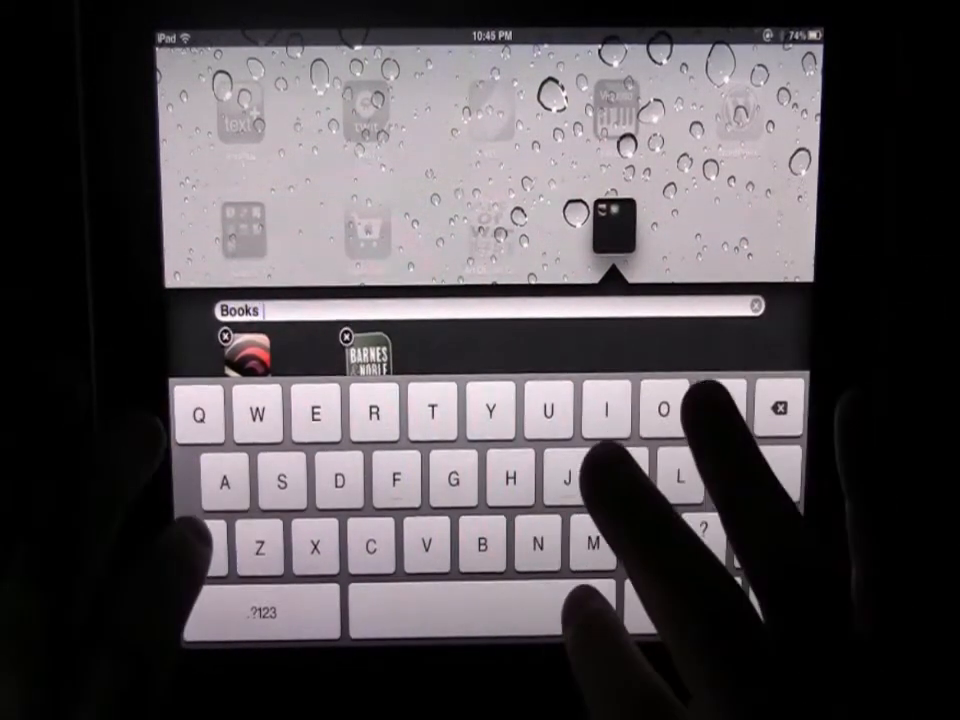
text(And)
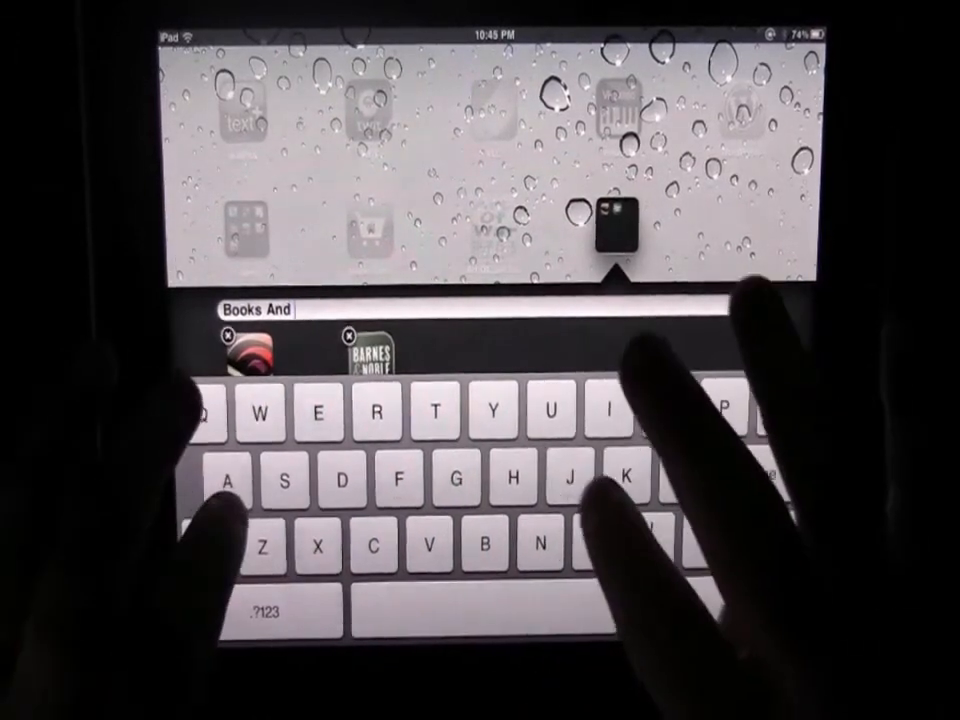
text(Audio)
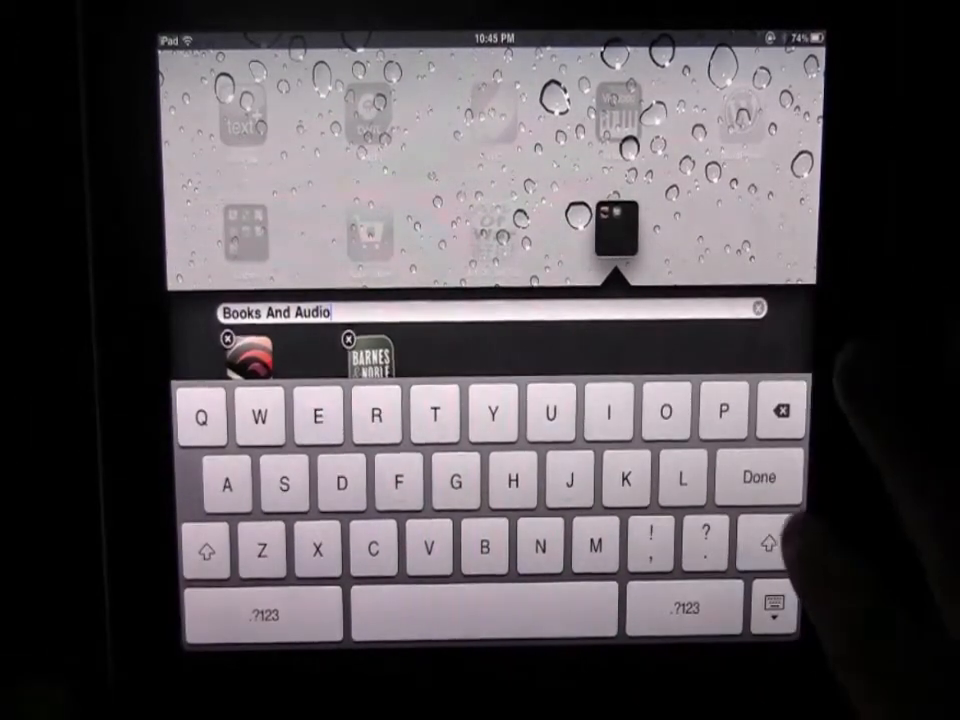
click(760, 476)
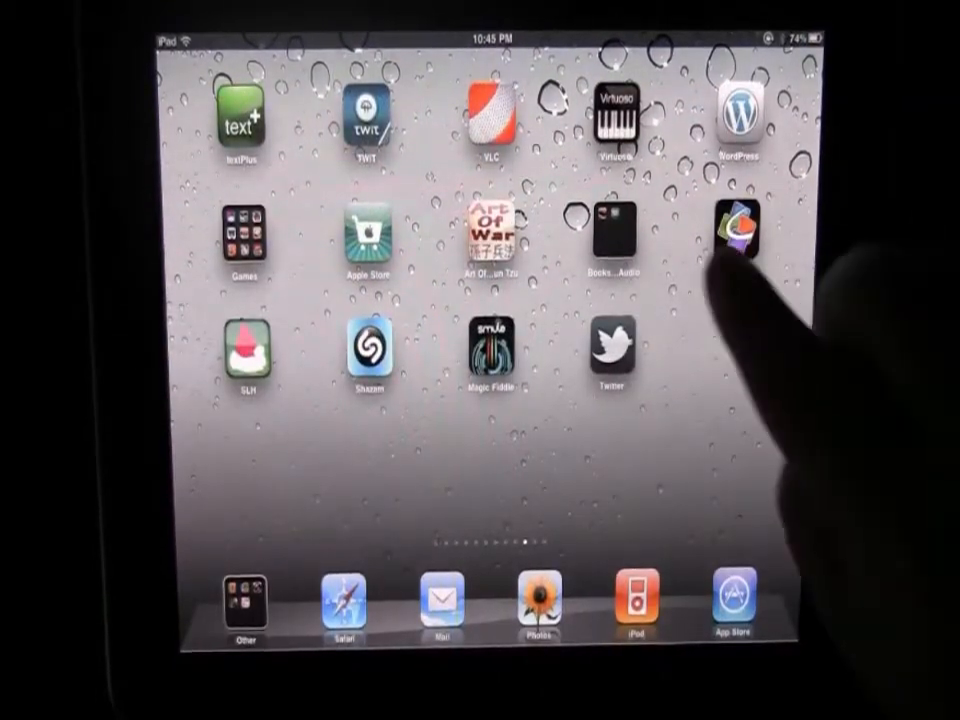
Move the jiggling app icons into new slots around the Books And Audio folder
click(614, 236)
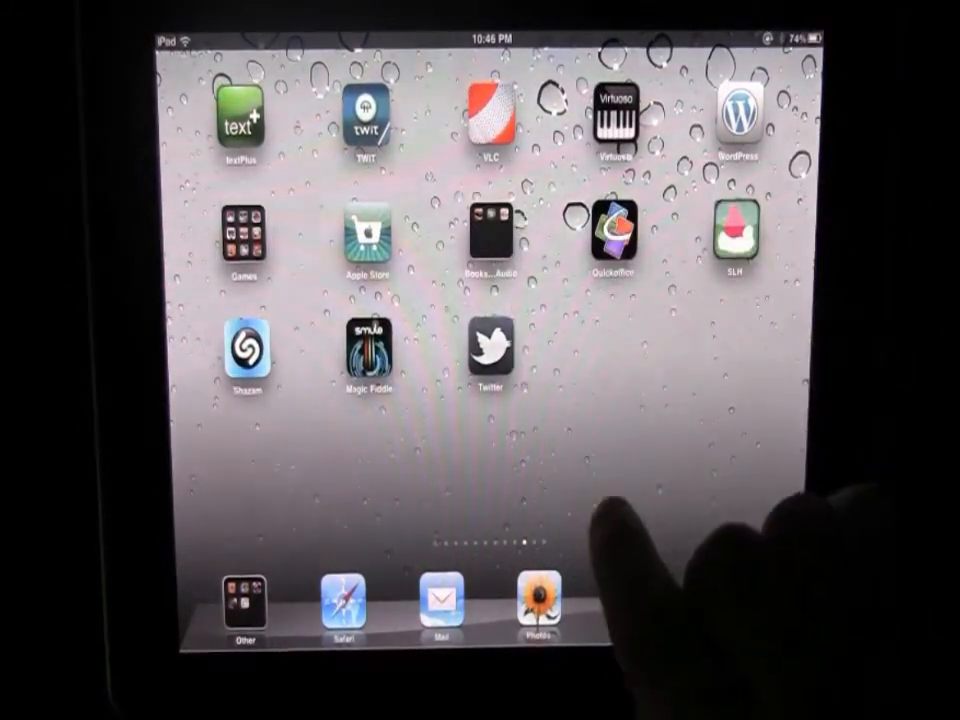
click(490, 236)
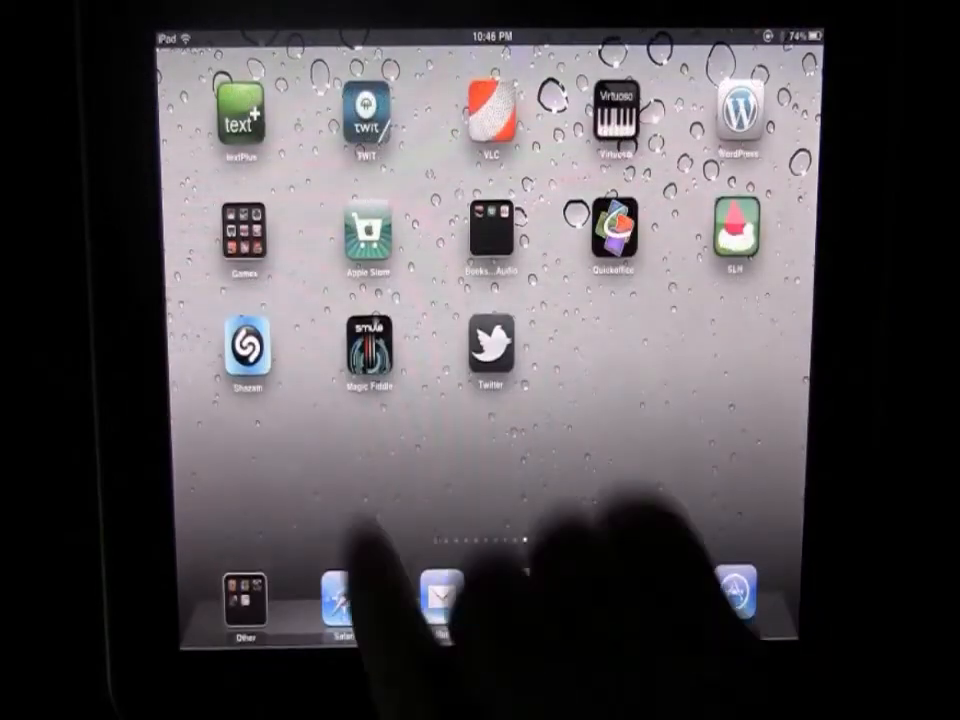
click(242, 236)
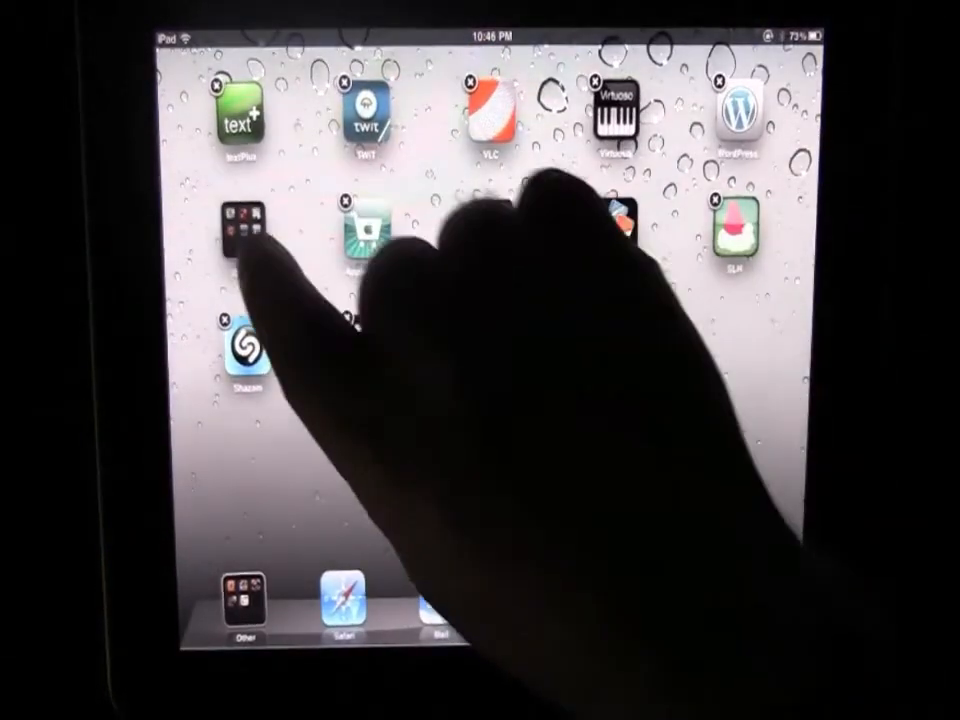
click(240, 220)
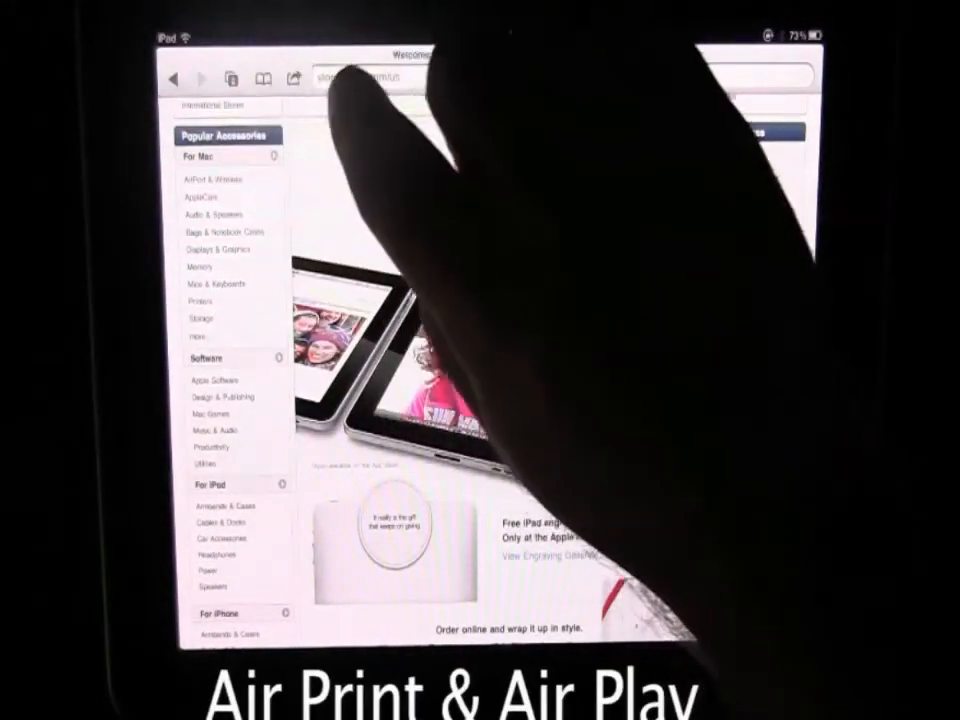
click(294, 78)
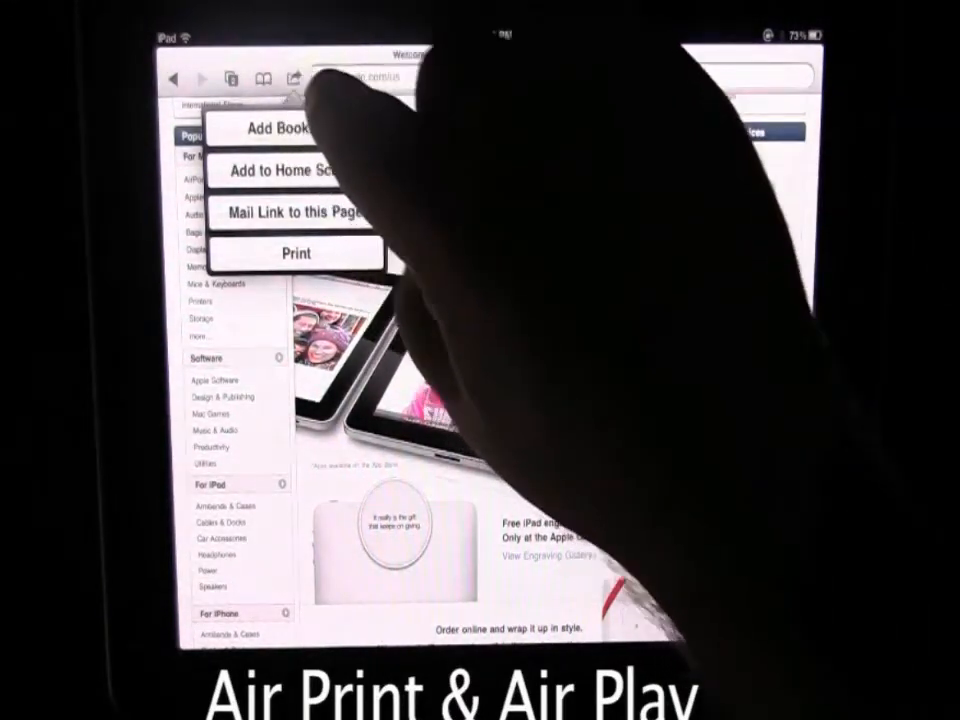
click(296, 252)
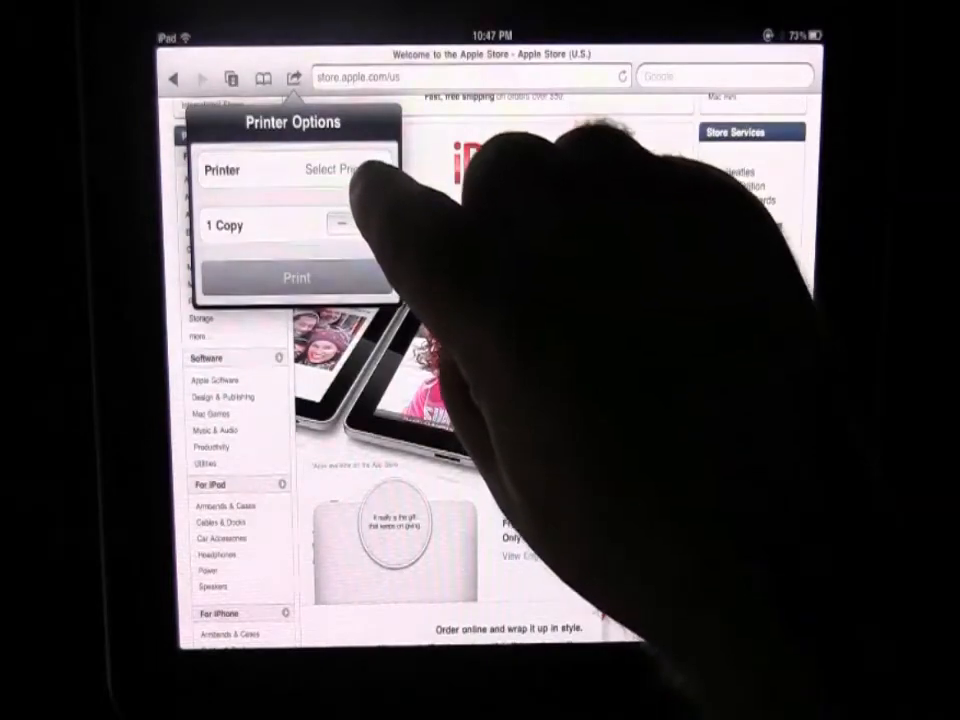
click(330, 168)
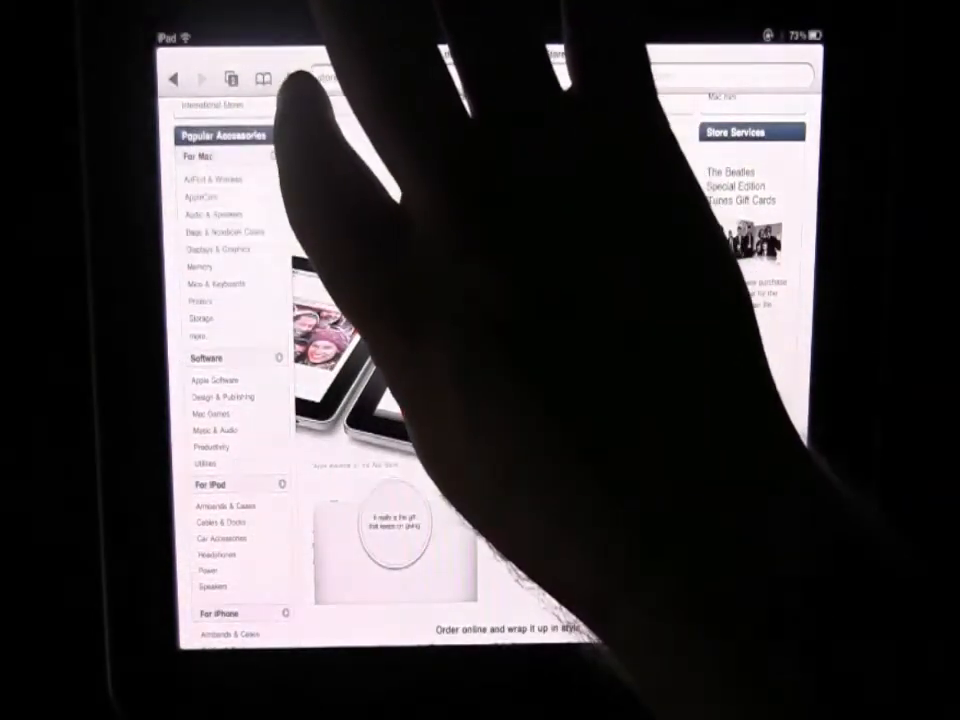
click(296, 80)
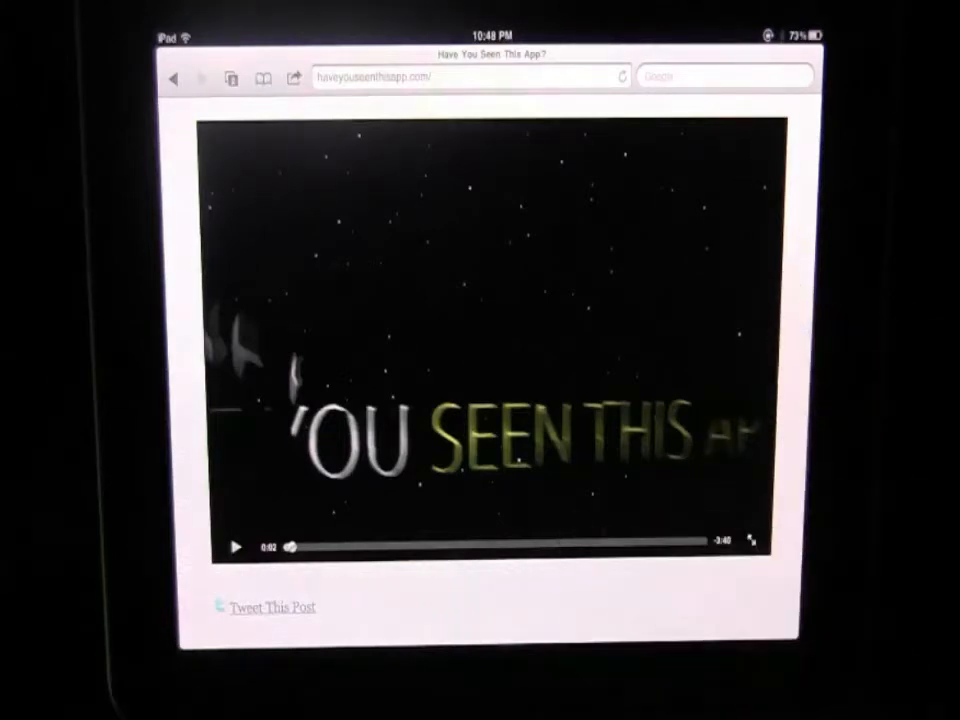
Scroll down the Have You Seen This App? page toward its intro video
scroll(down, 3)
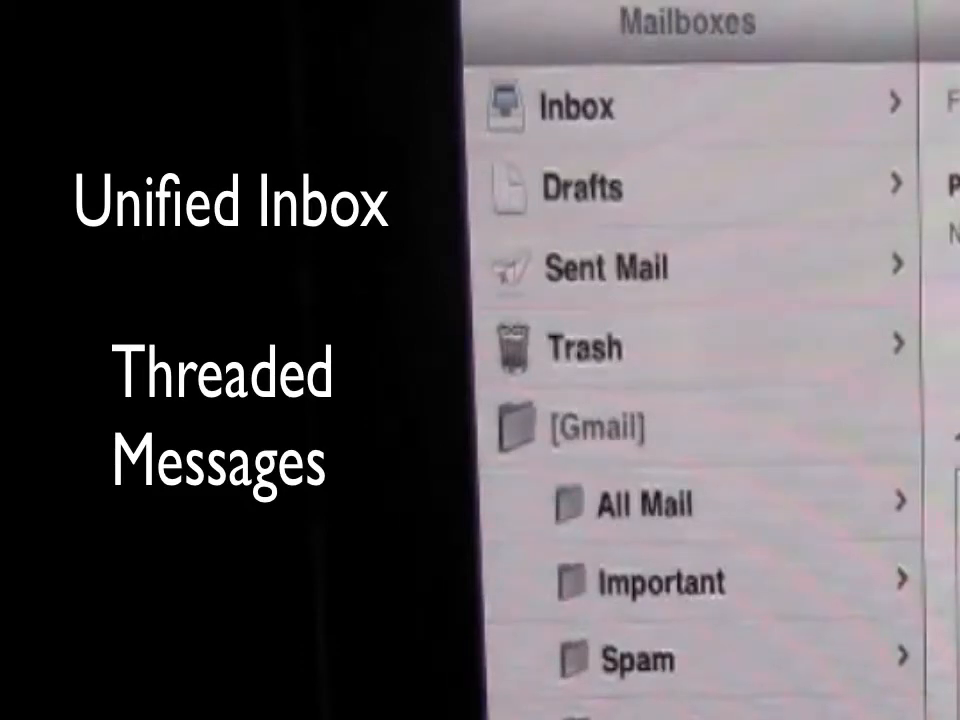
Leave the Mail mailbox list for the home screen's first page
key(home)
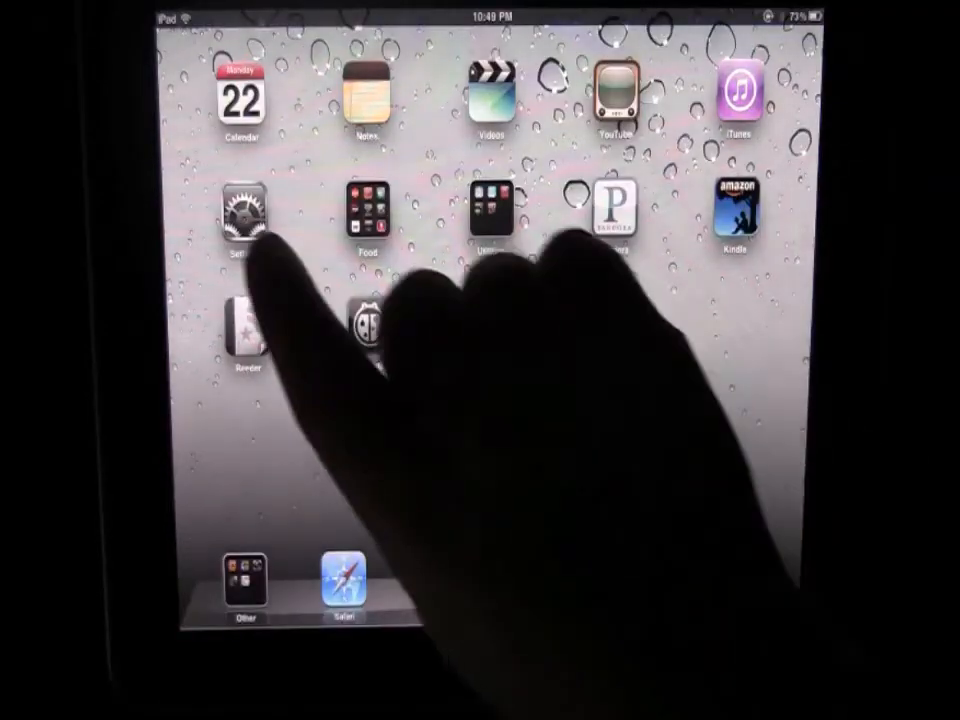
Browse Brightness & Wallpaper in Settings, then return to the General section
click(244, 204)
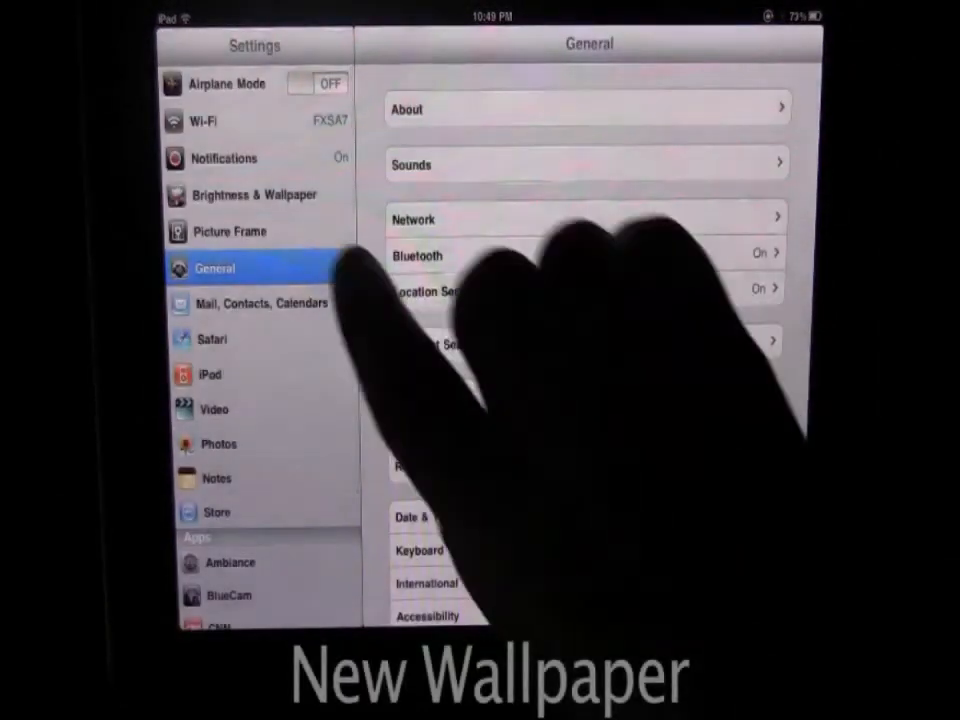
click(256, 196)
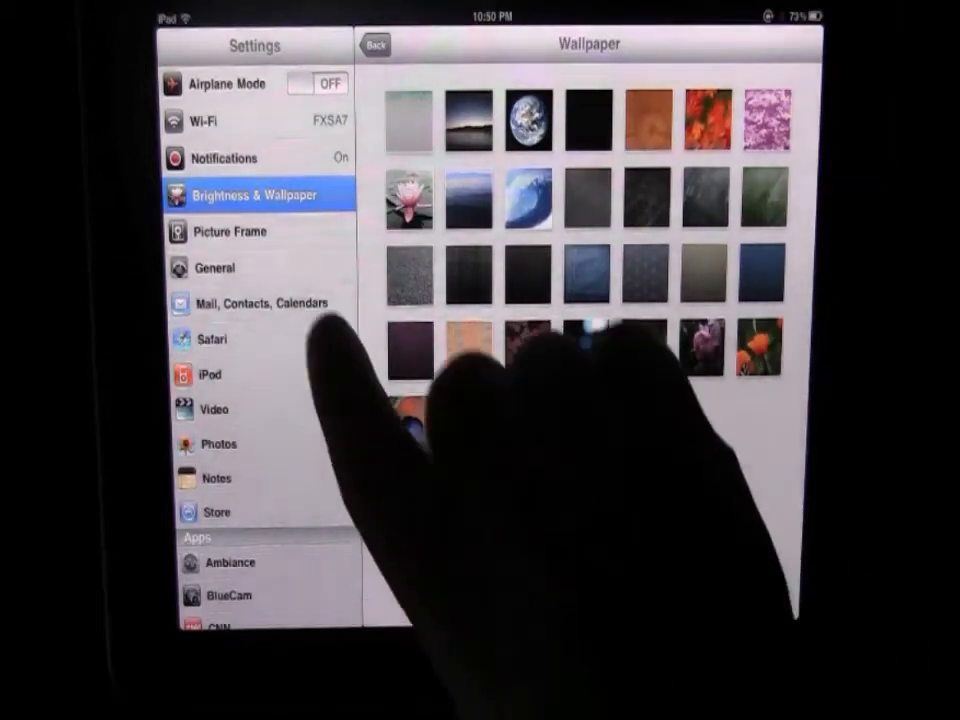
click(214, 268)
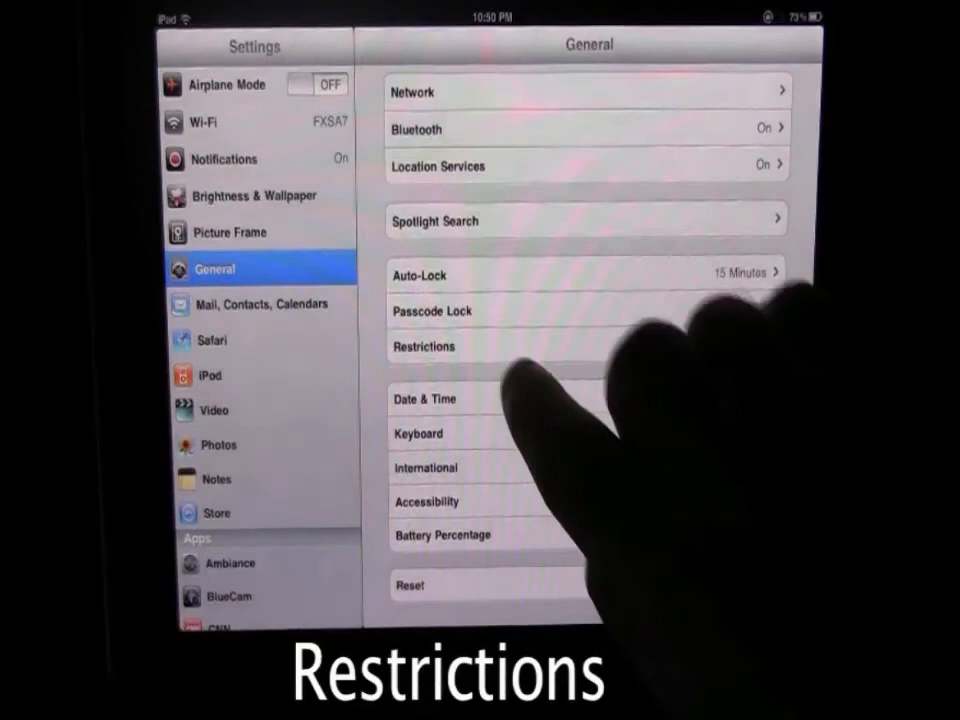
Review the Restrictions list of allowed apps, changes and content, then return to the home screen
click(424, 348)
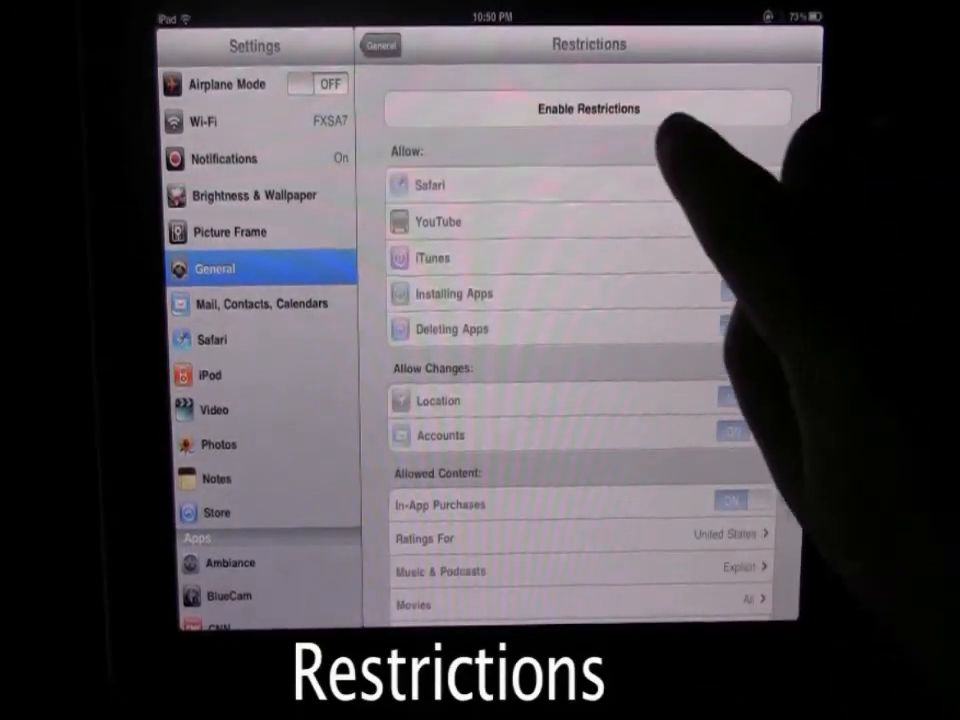
click(588, 108)
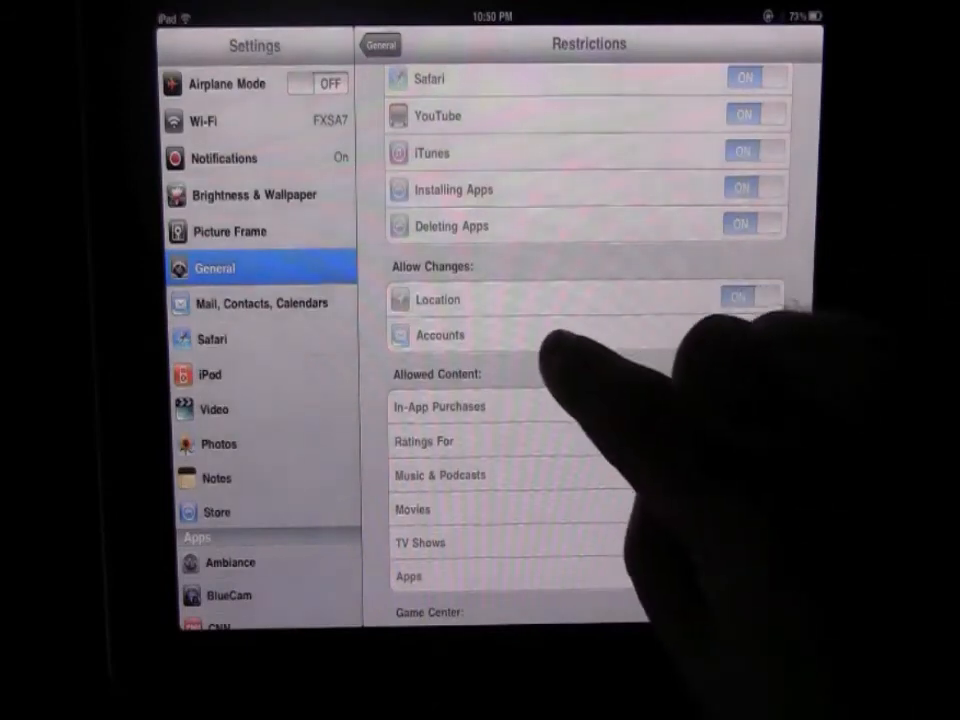
scroll(down, 3)
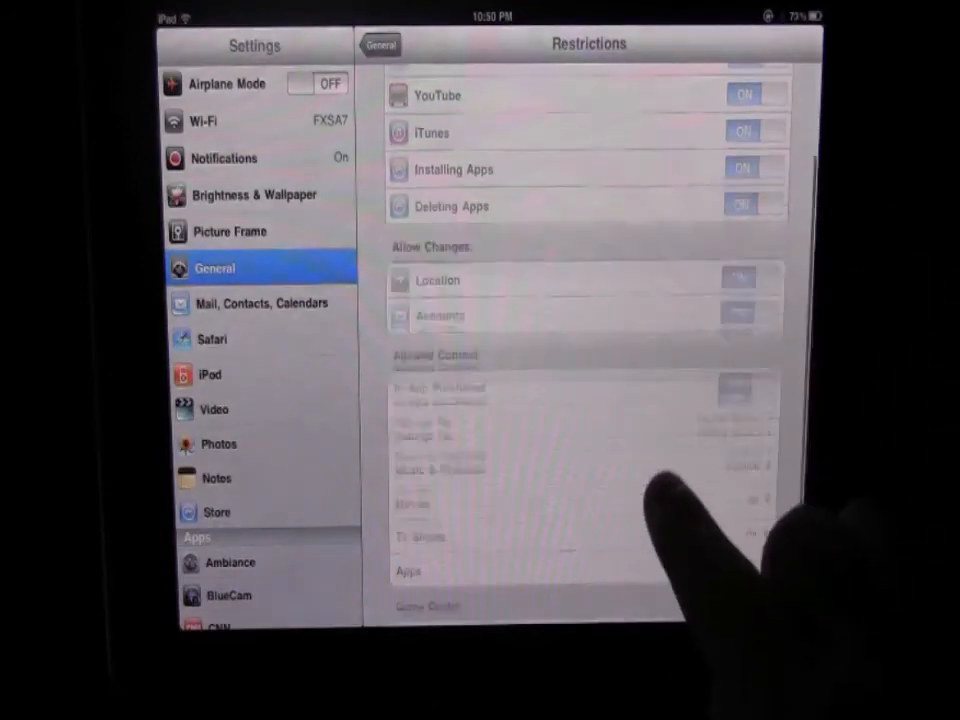
scroll(down, 3)
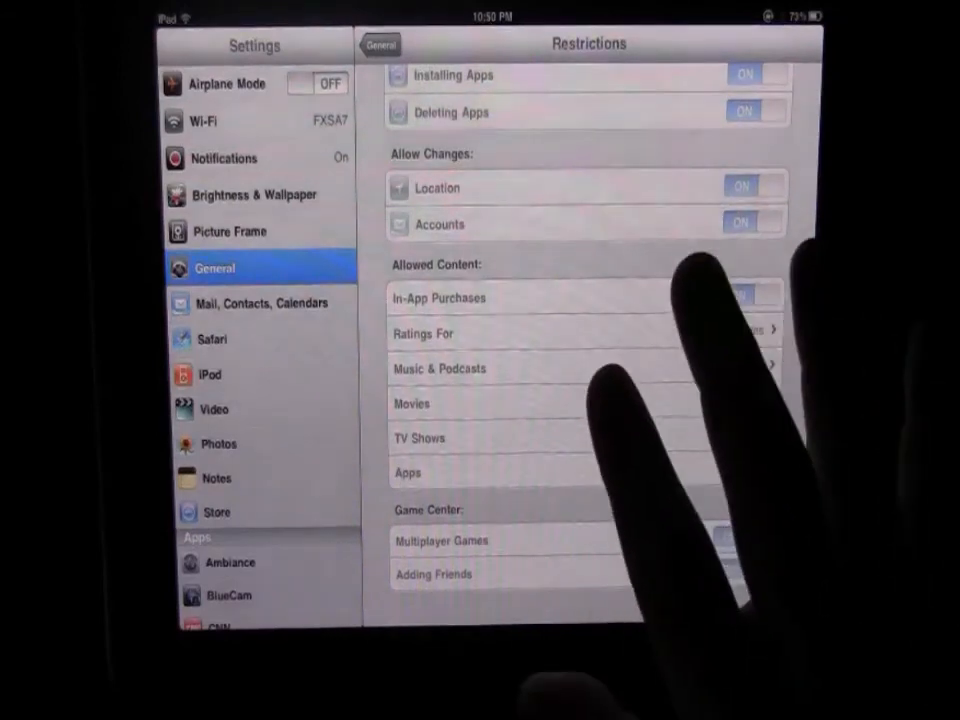
scroll(down, 3)
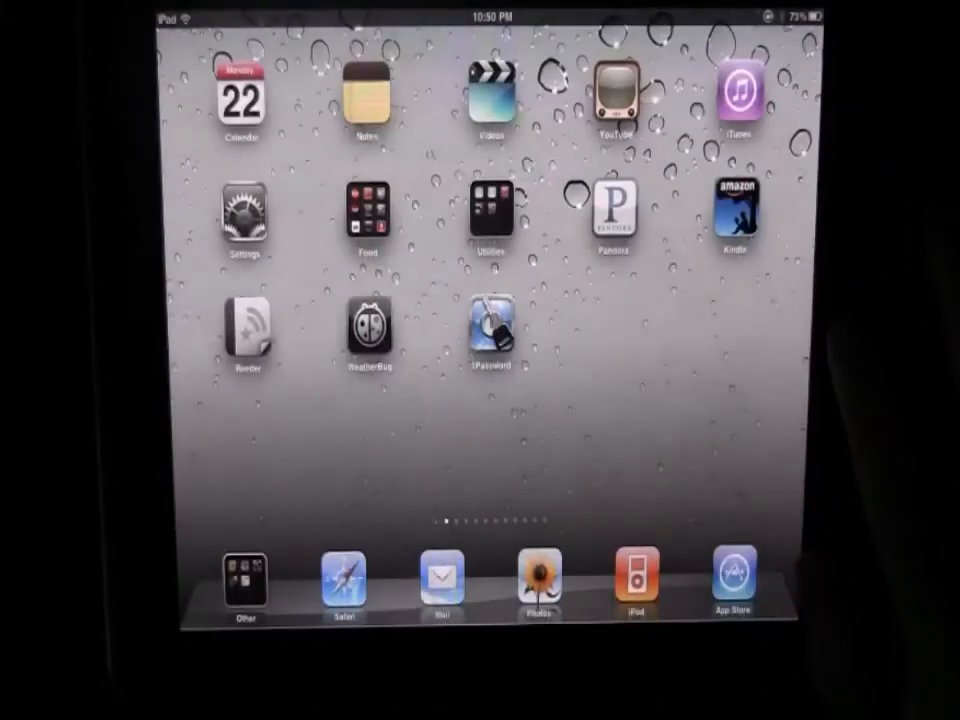
Launch Safari from the dock onto the Have You Seen This App? blog's Google Docs article
click(344, 576)
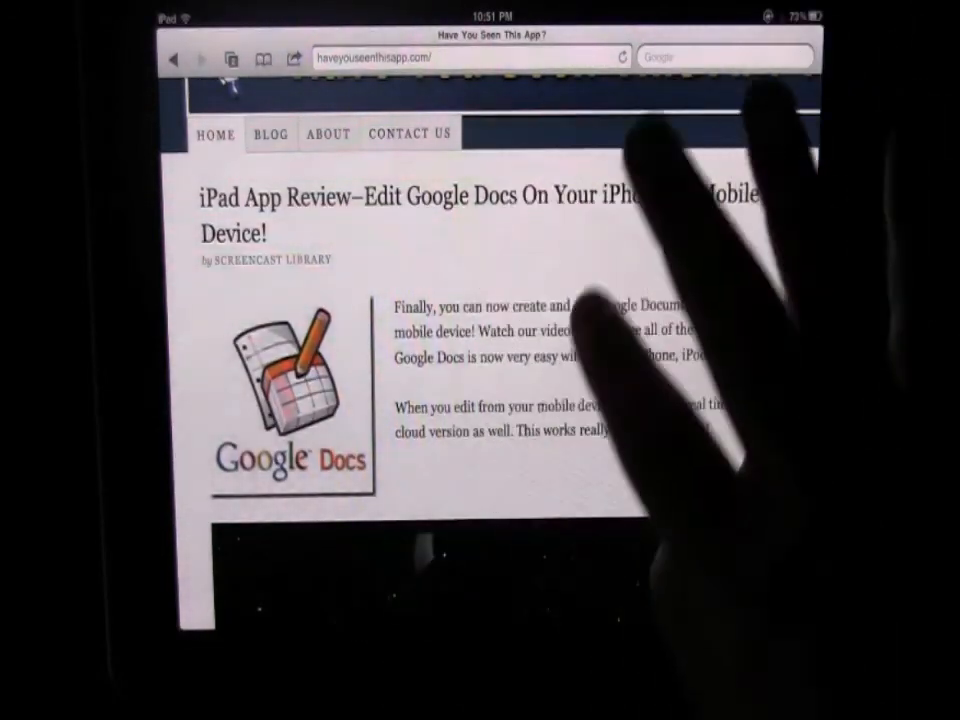
scroll(down, 3)
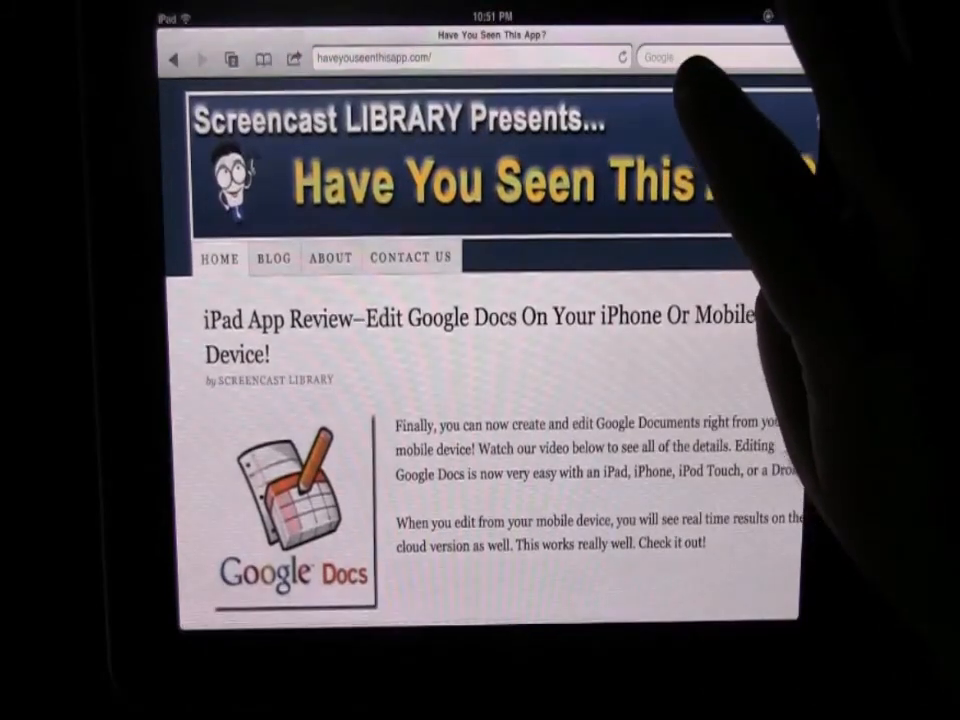
Run a find-on-page search for 'app' on the blog, yielding 29 matches
text(app)
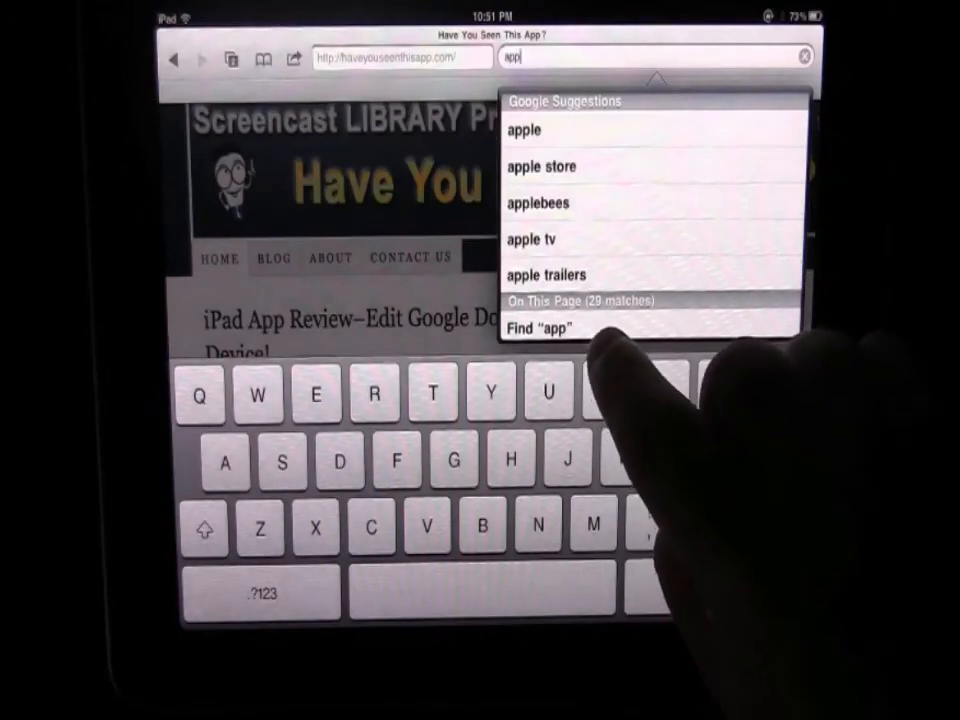
click(544, 328)
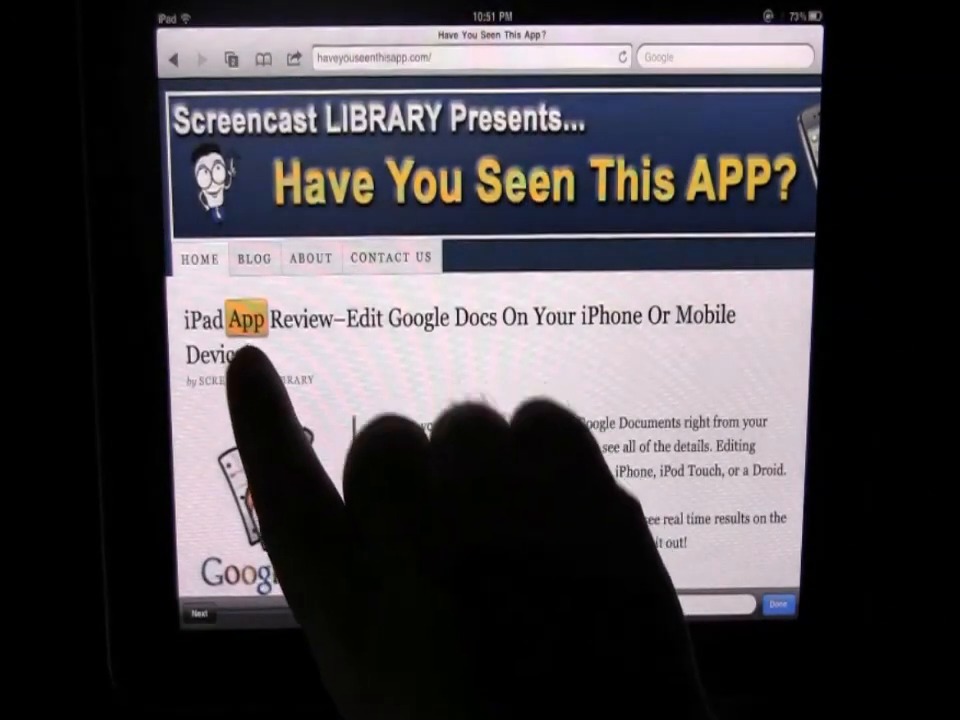
text(app)
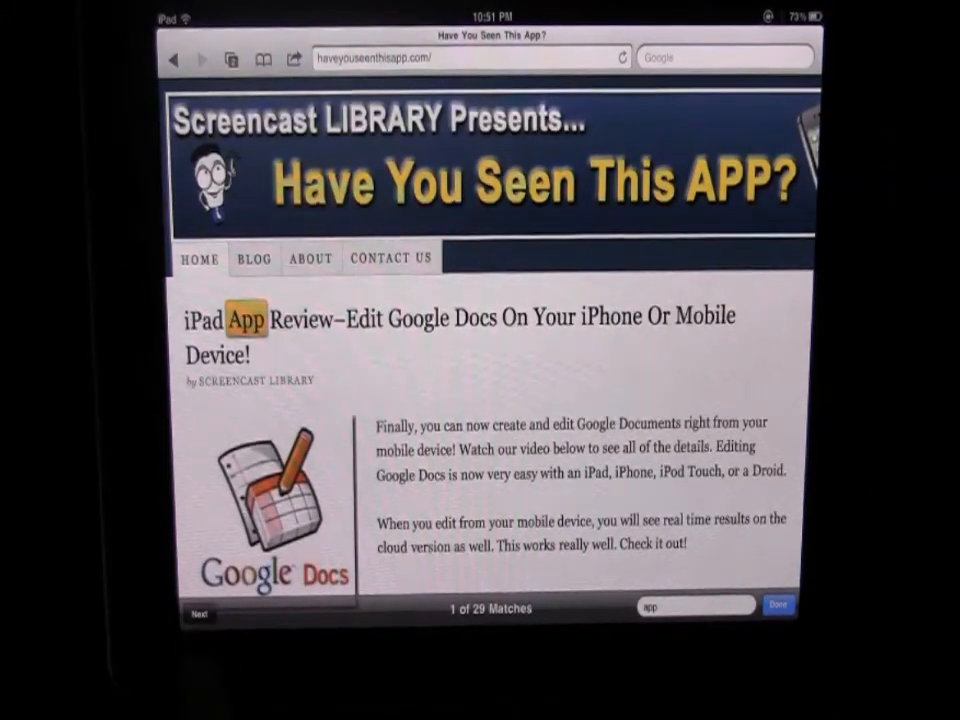
Step through the 'app' matches with Next until the eighth is highlighted
click(198, 612)
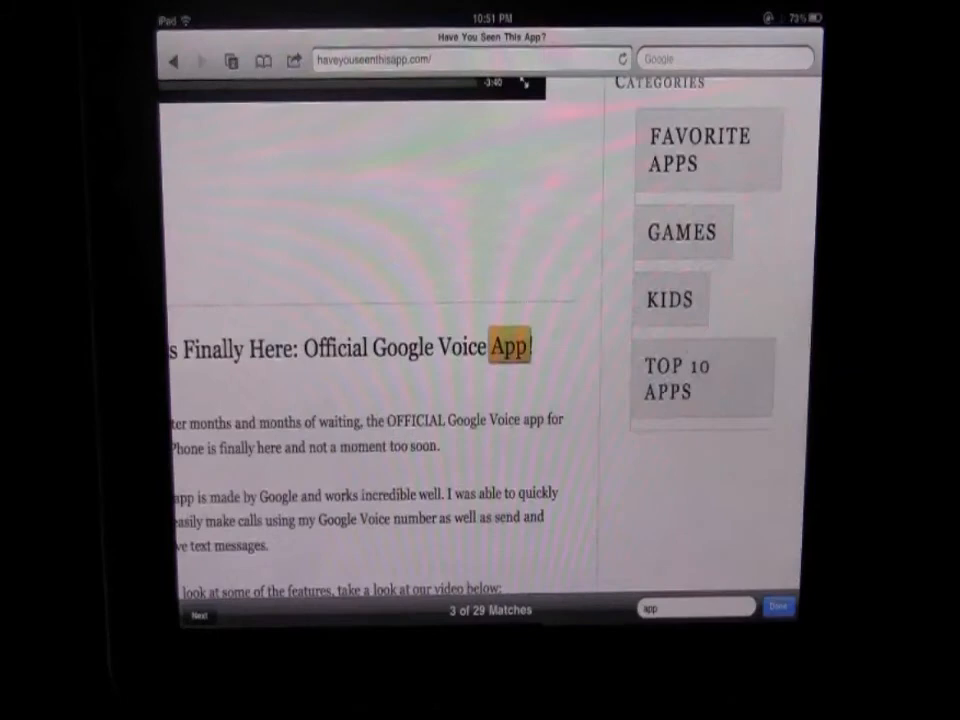
click(200, 616)
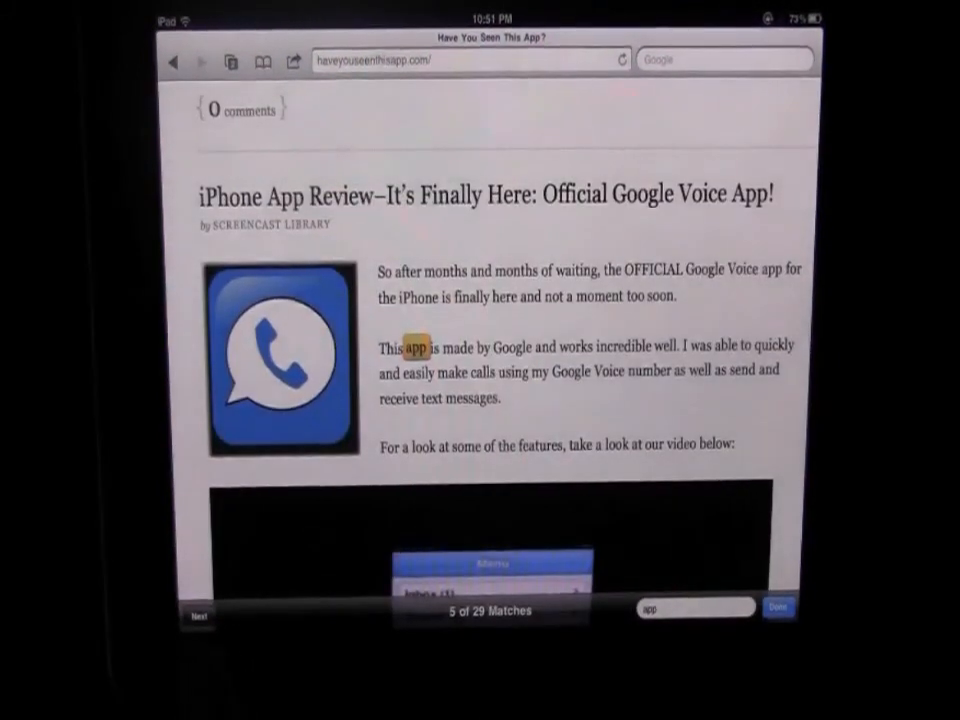
click(196, 612)
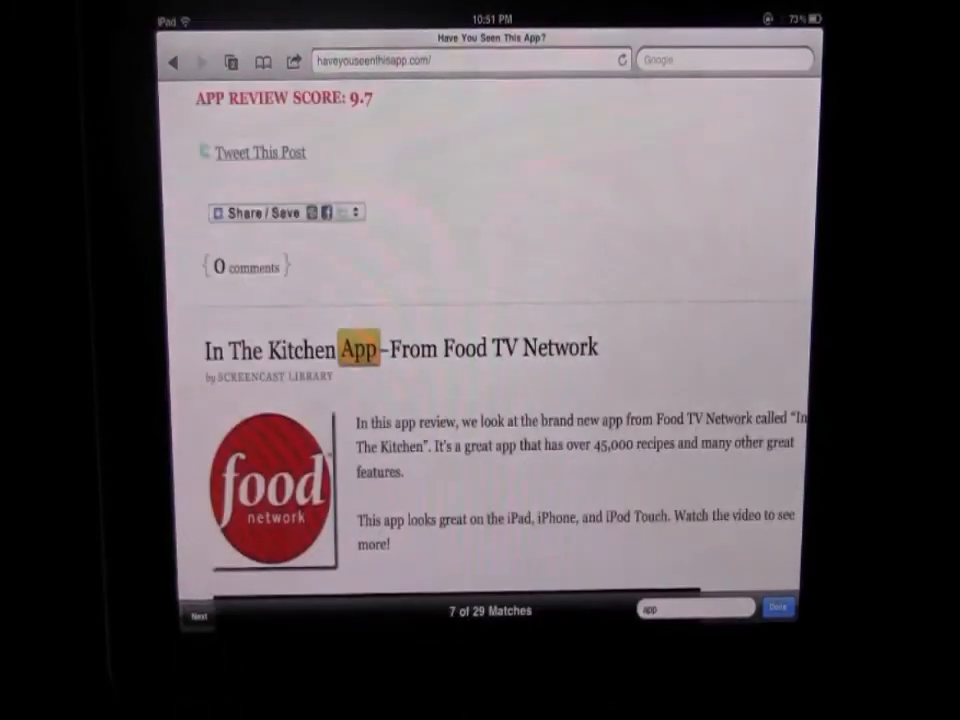
click(196, 608)
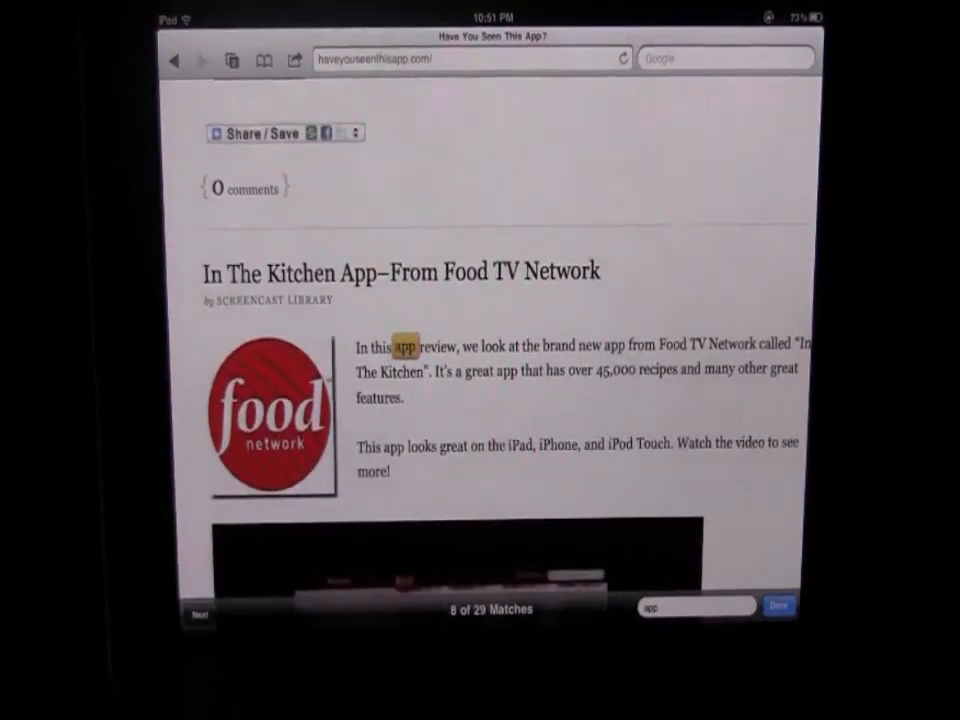